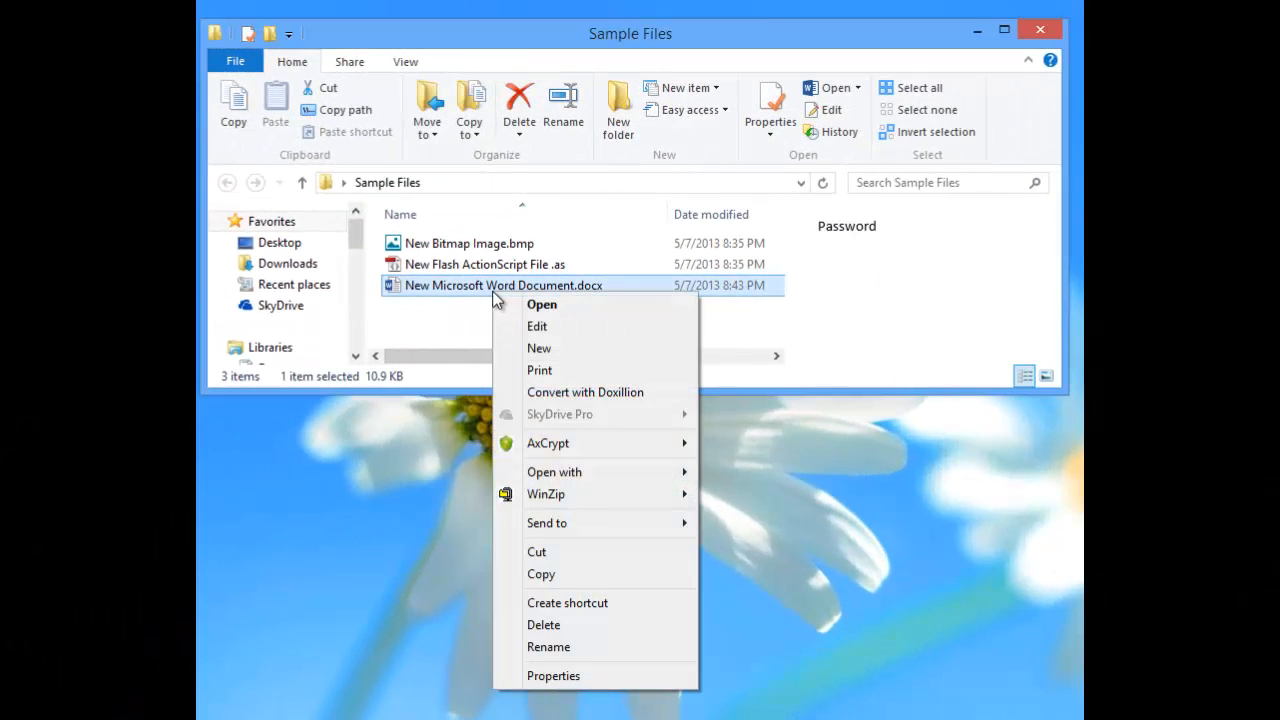
{"action": "mouse_move", "coordinate": [548, 444]}
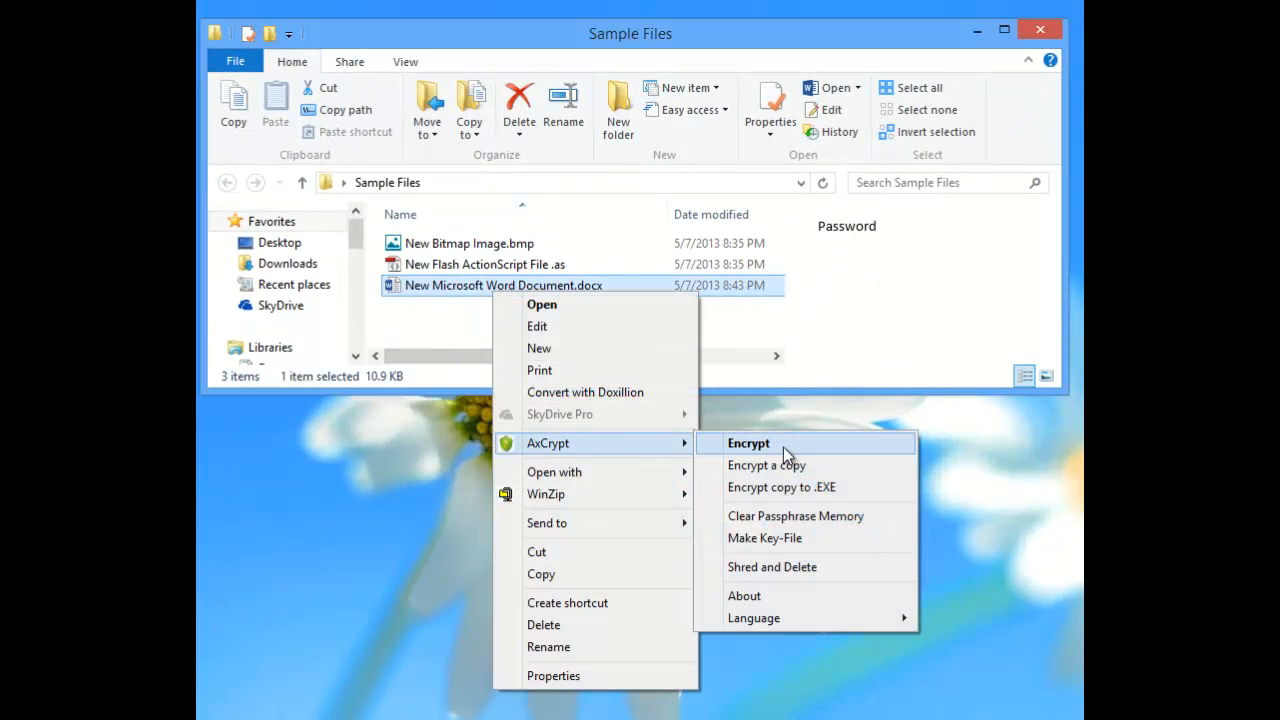
{"action": "mouse_move", "coordinate": [764, 538]}
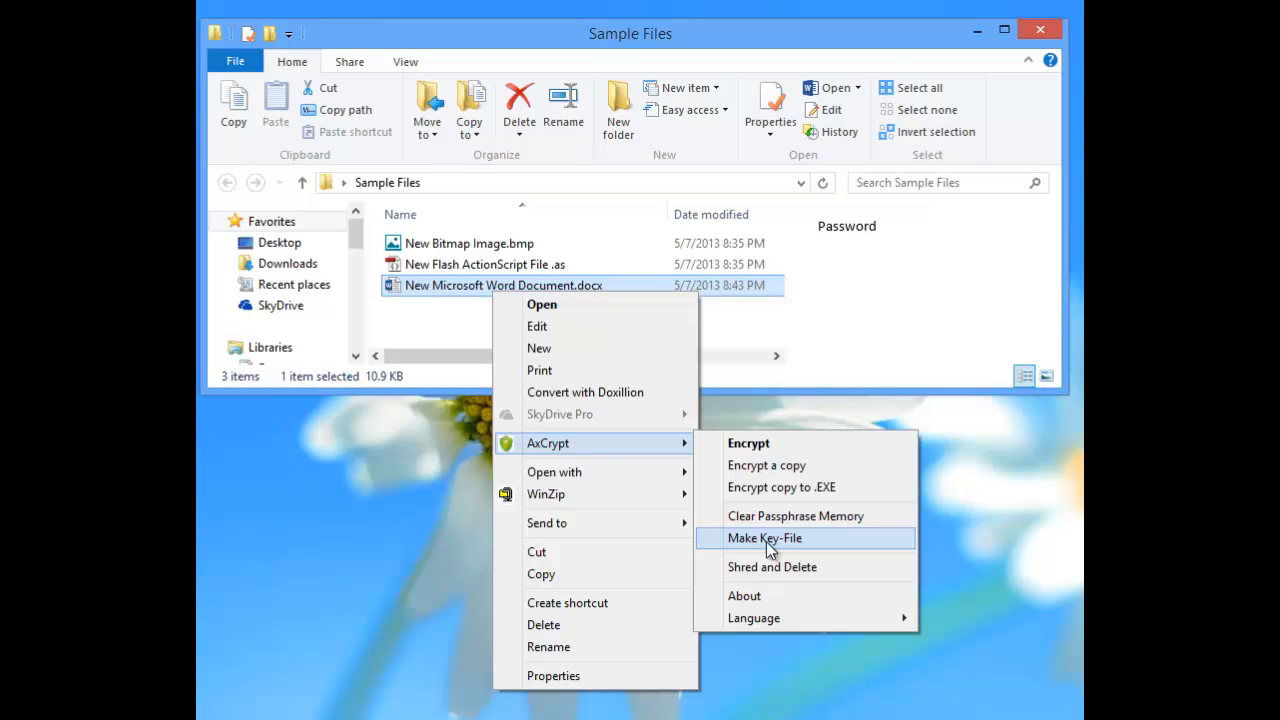
{"action": "mouse_move", "coordinate": [796, 550]}
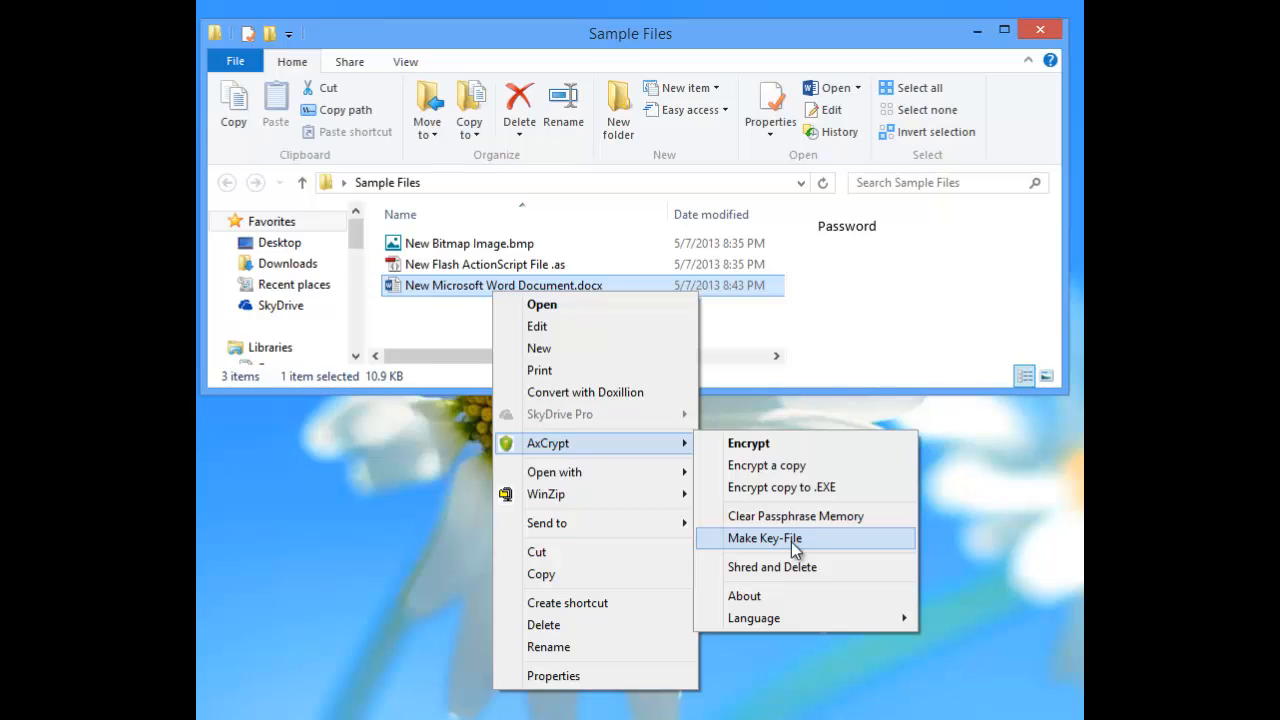
{"action": "mouse_move", "coordinate": [796, 544]}
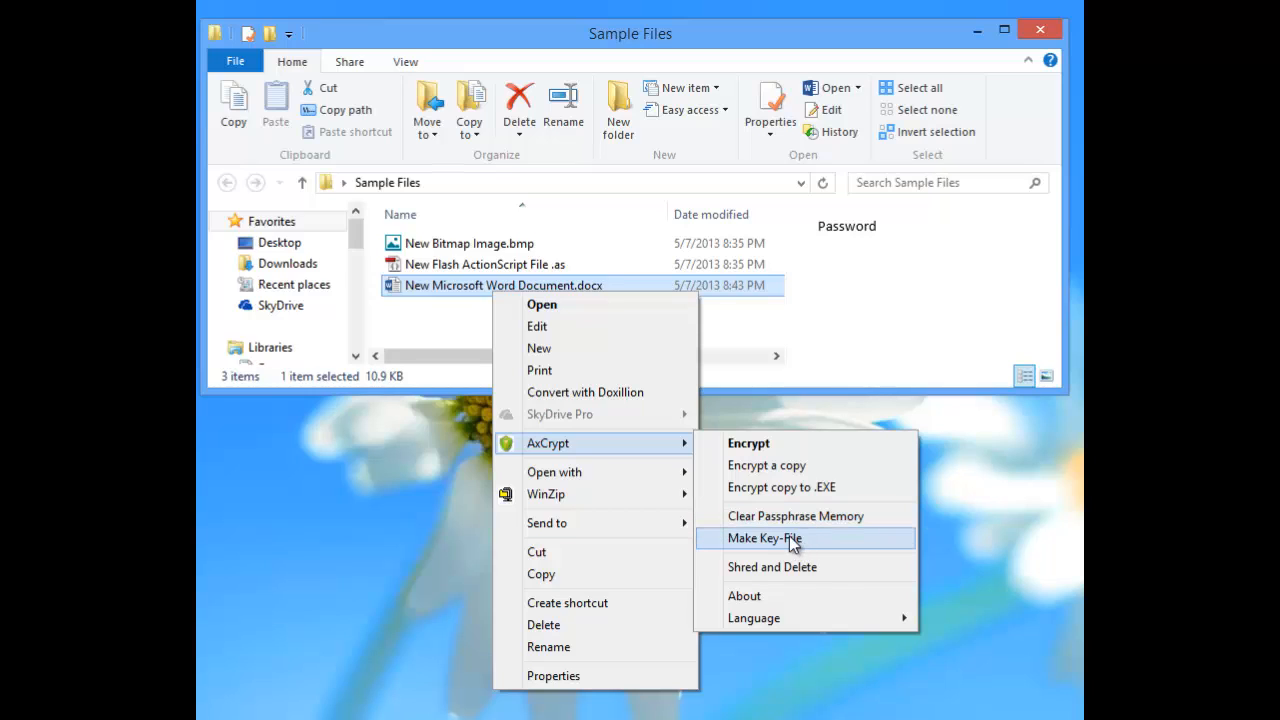
{"action": "mouse_move", "coordinate": [816, 544]}
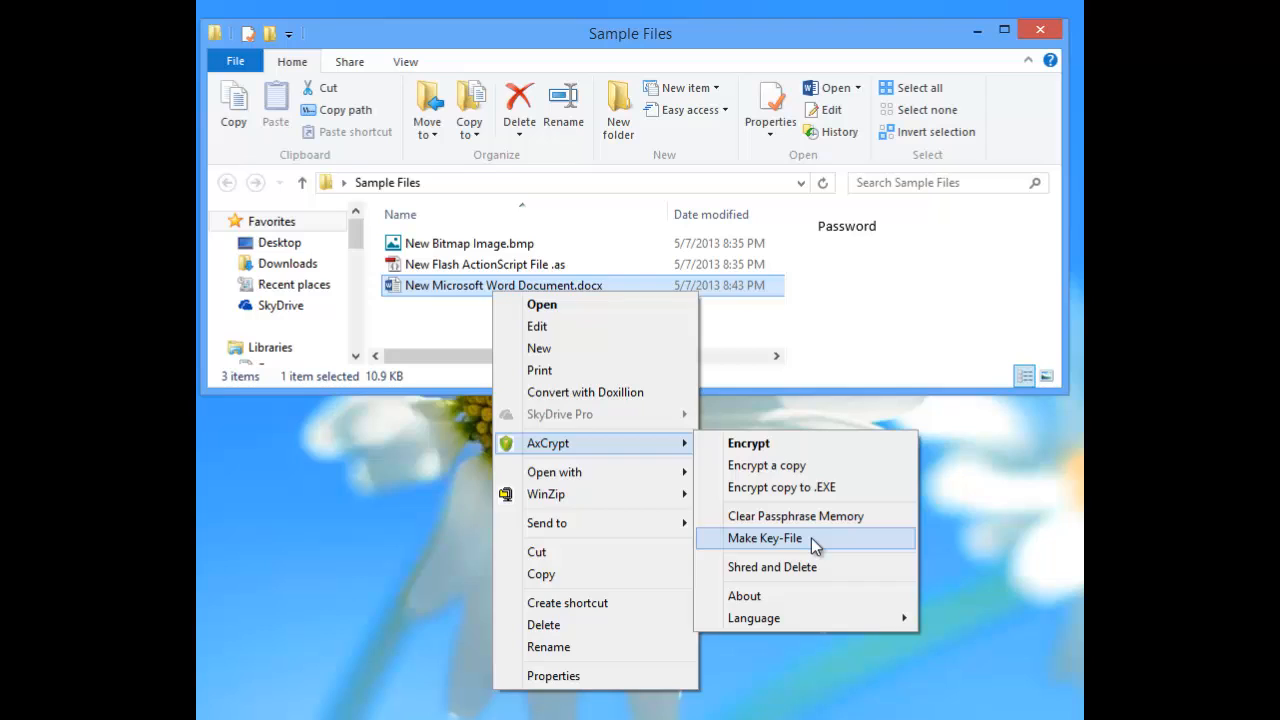
Choose AxCrypt's Make Key-File command for the Word document in Sample Files.
{"action": "left_click", "coordinate": [764, 538]}
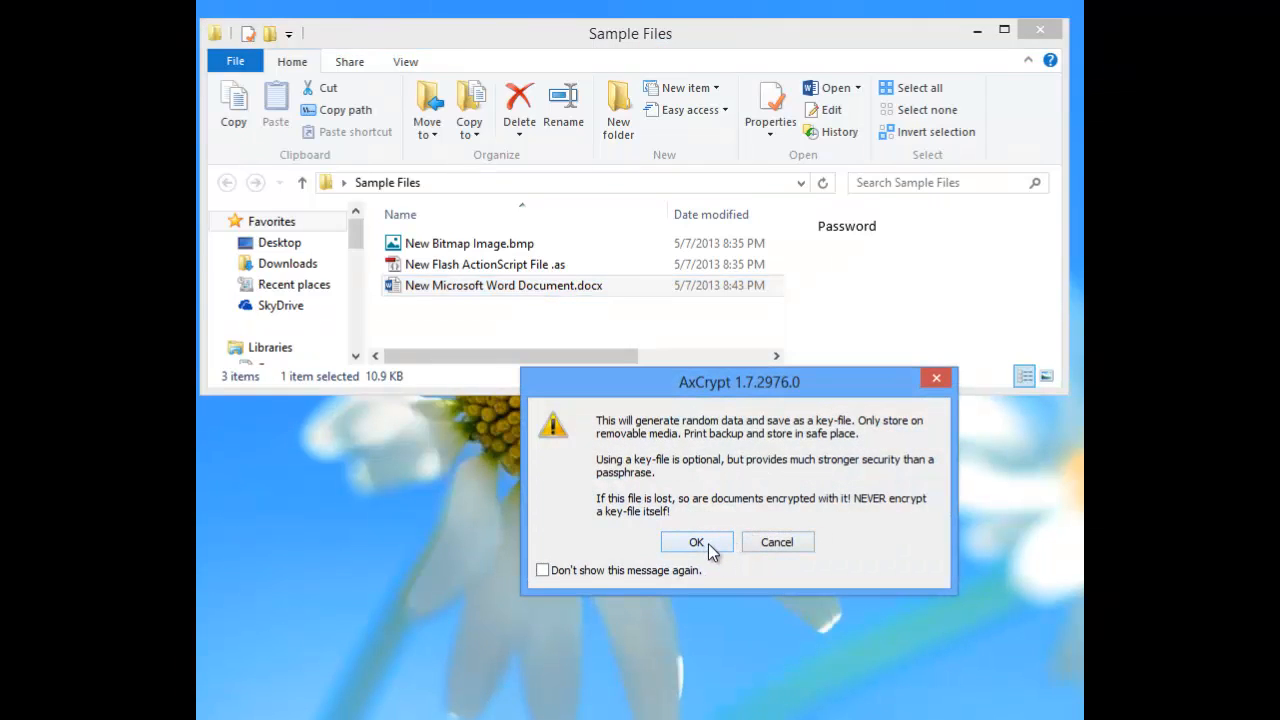
Accept the key-file warning so the Save As dialog proposes 'My Key-File.txt'.
{"action": "left_click", "coordinate": [696, 540]}
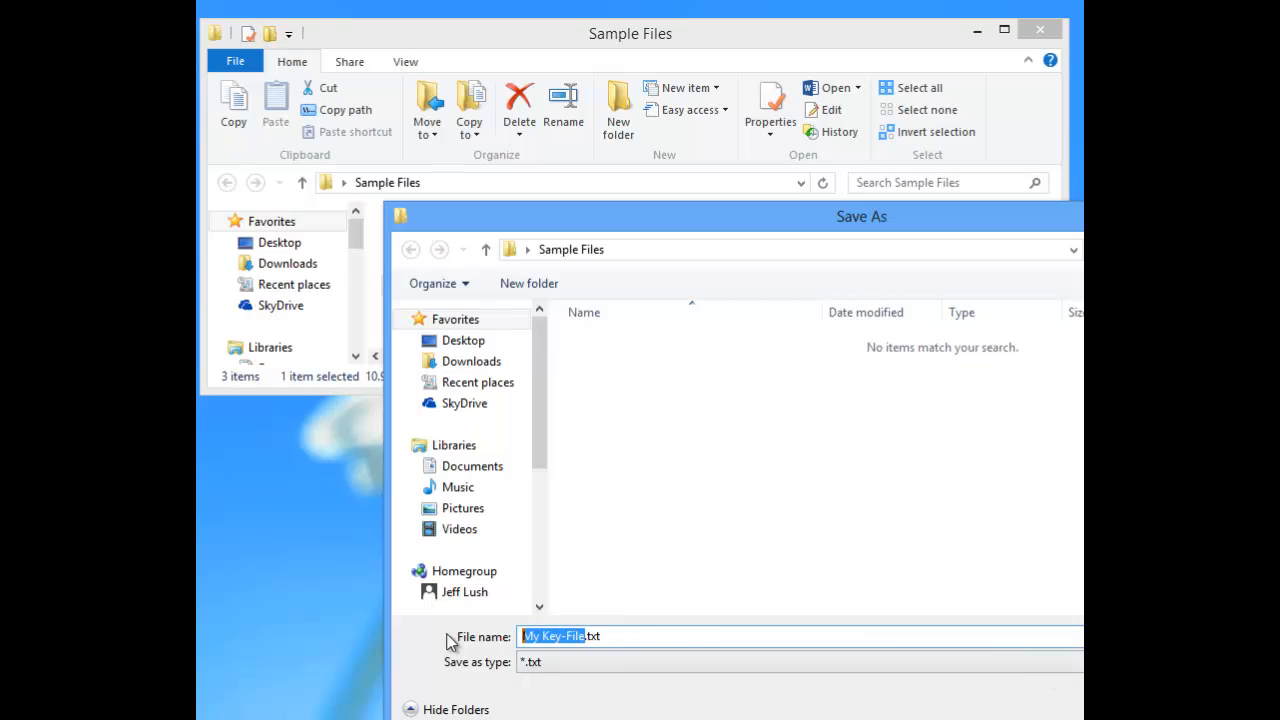
Save the key-file as Family_Notes.txt and dismiss the non-removable drive warning.
{"action": "type", "text": "Family_Notes"}
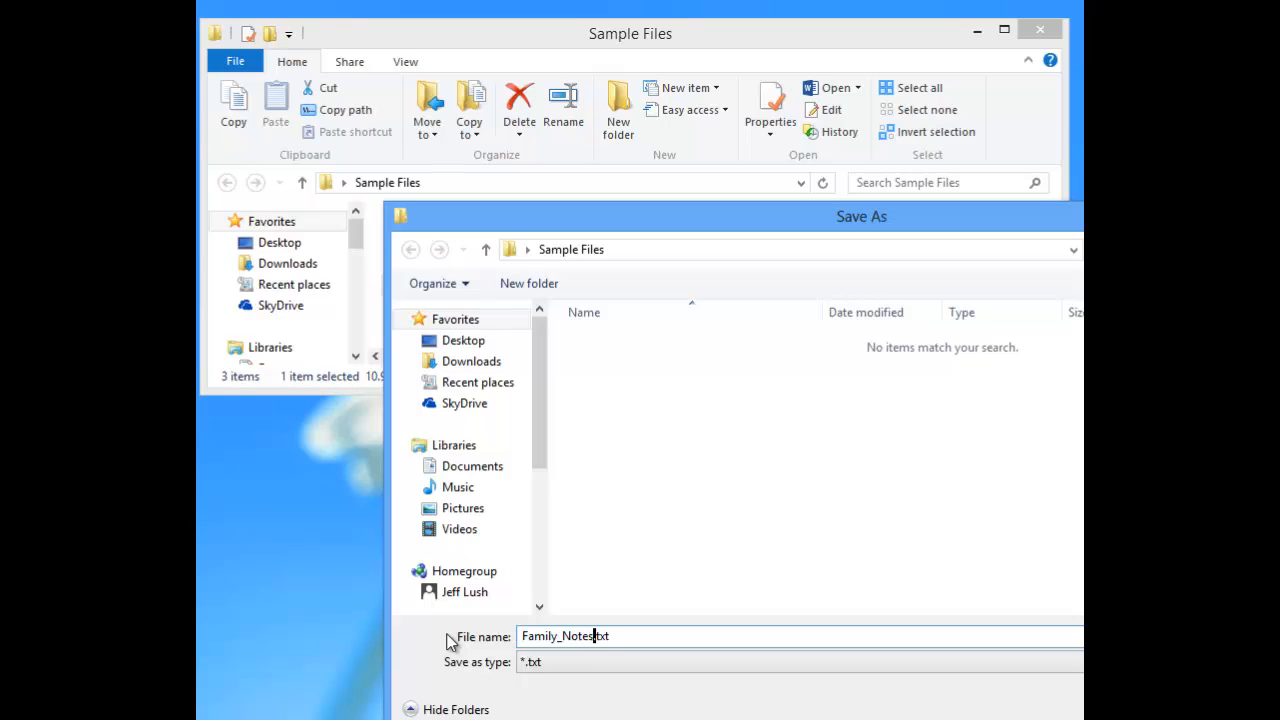
{"action": "mouse_move", "coordinate": [778, 478]}
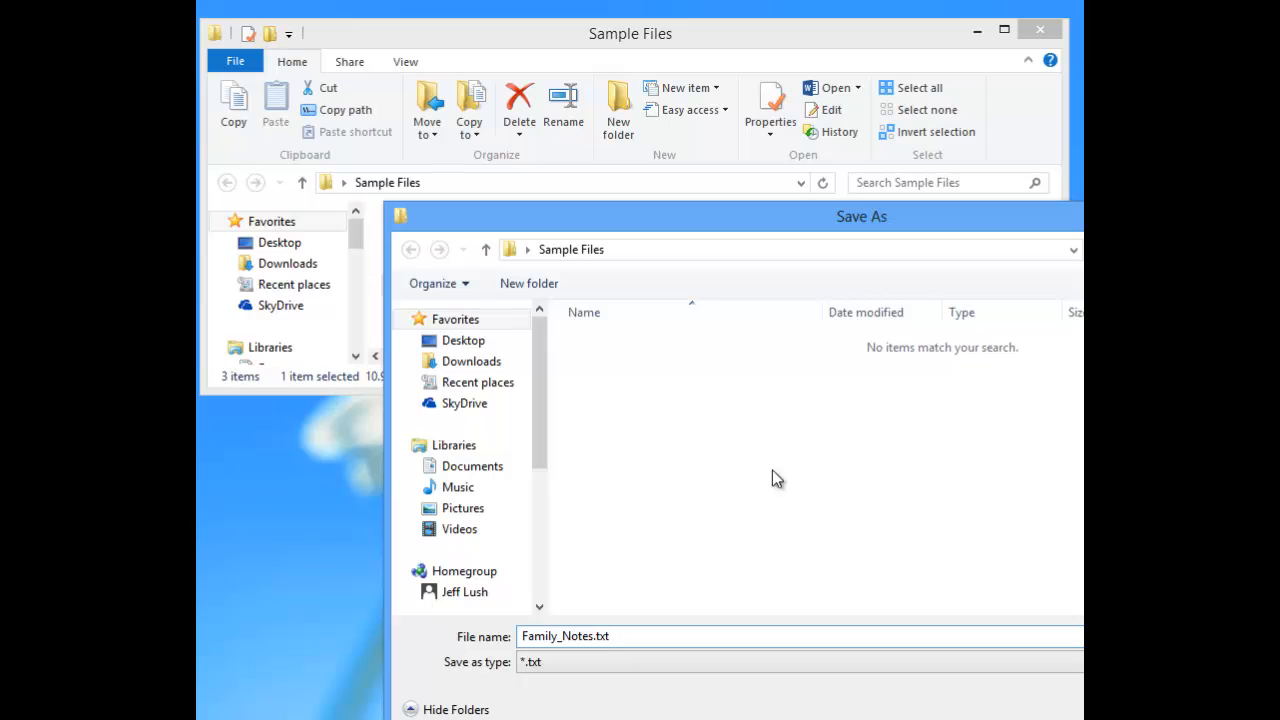
{"action": "triple_click", "coordinate": [564, 636]}
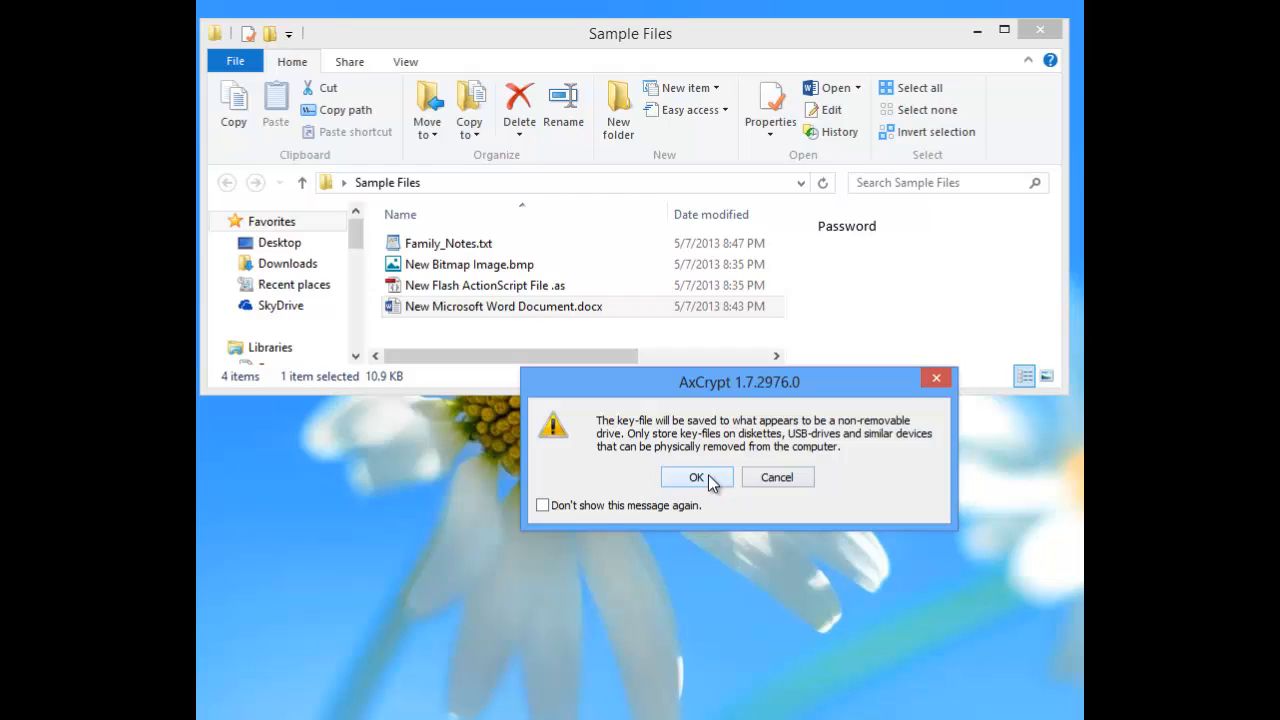
{"action": "mouse_move", "coordinate": [640, 404]}
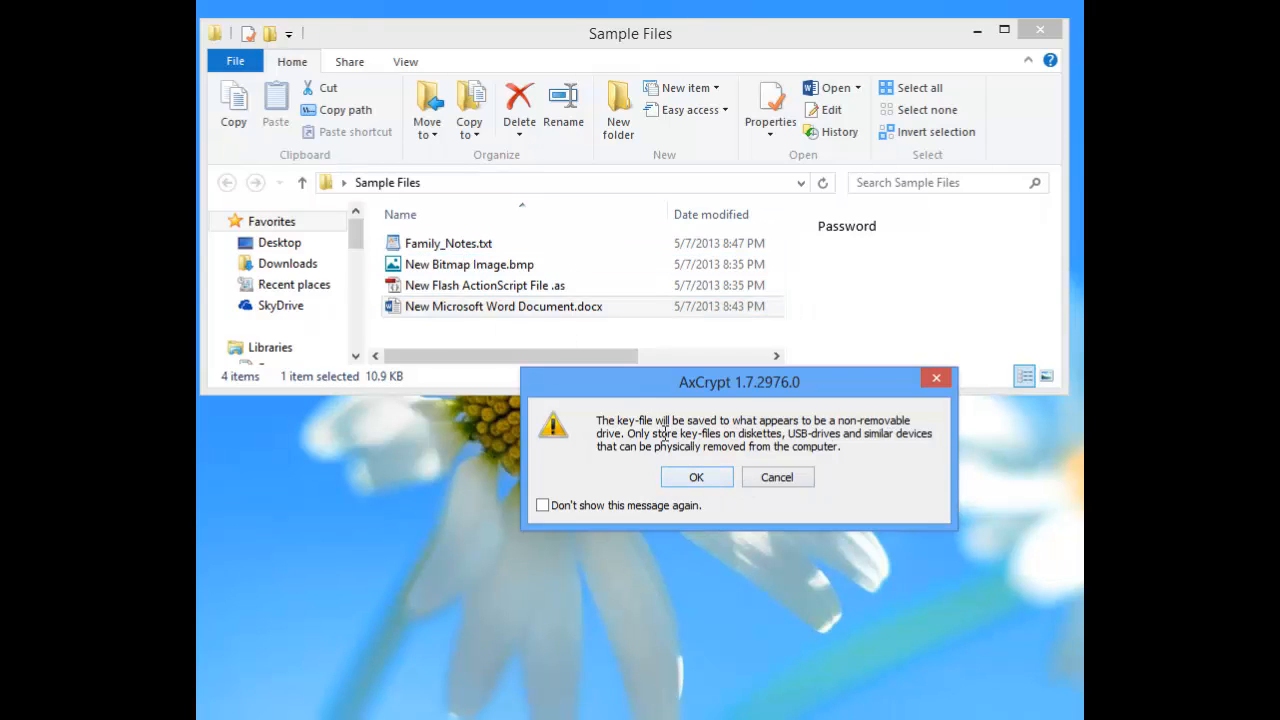
{"action": "left_click", "coordinate": [696, 476]}
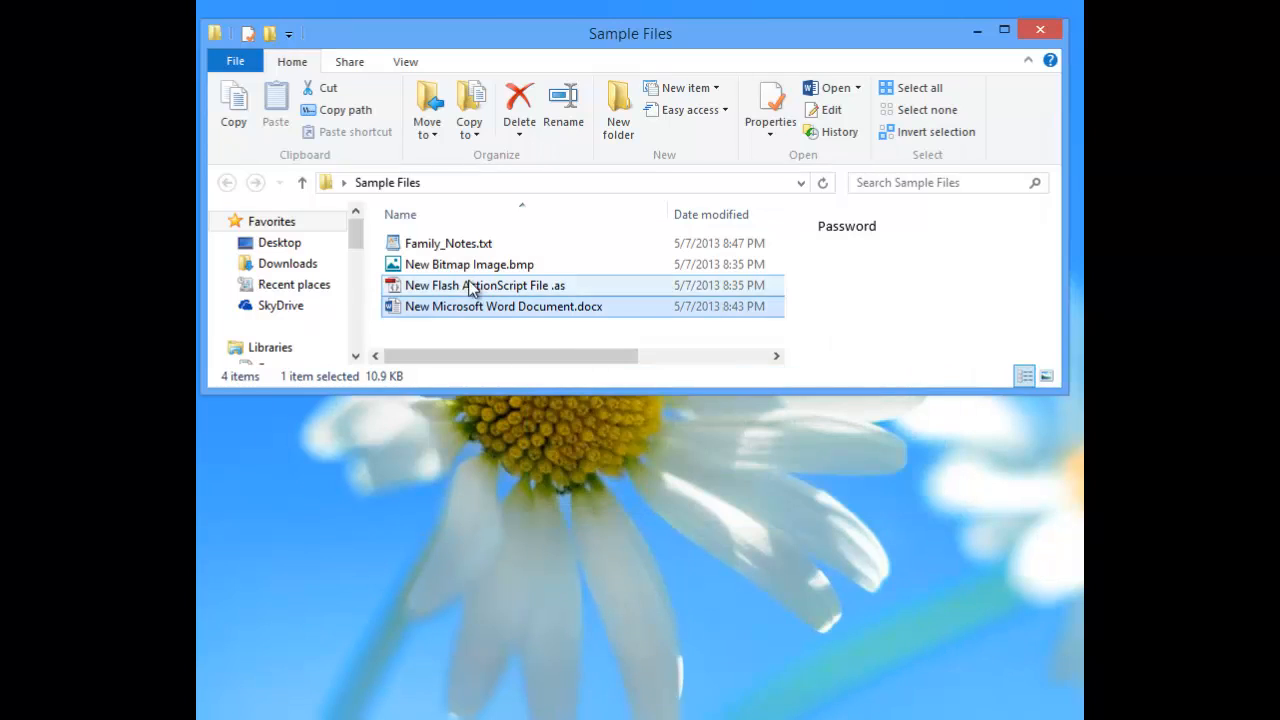
Select Family_Notes.txt so its 54-byte random key text shows in the Preview pane.
{"action": "left_click", "coordinate": [448, 244]}
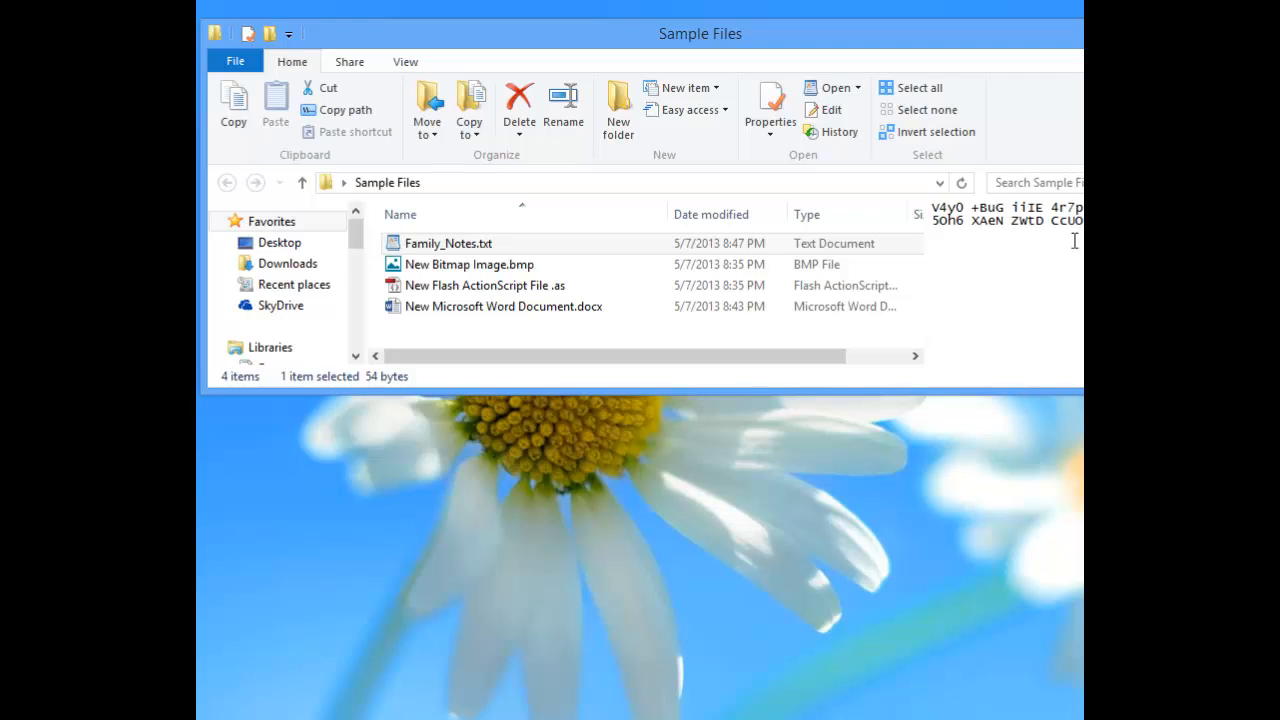
{"action": "left_click", "coordinate": [448, 244]}
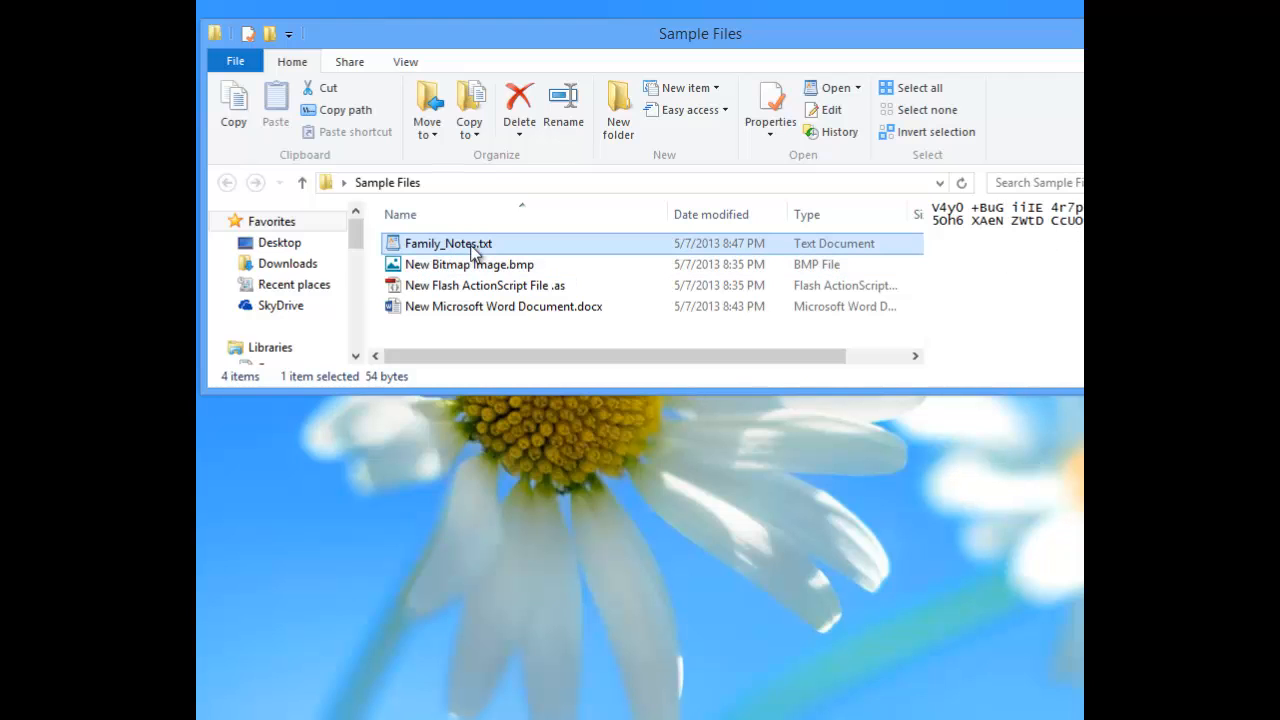
{"action": "mouse_move", "coordinate": [540, 330]}
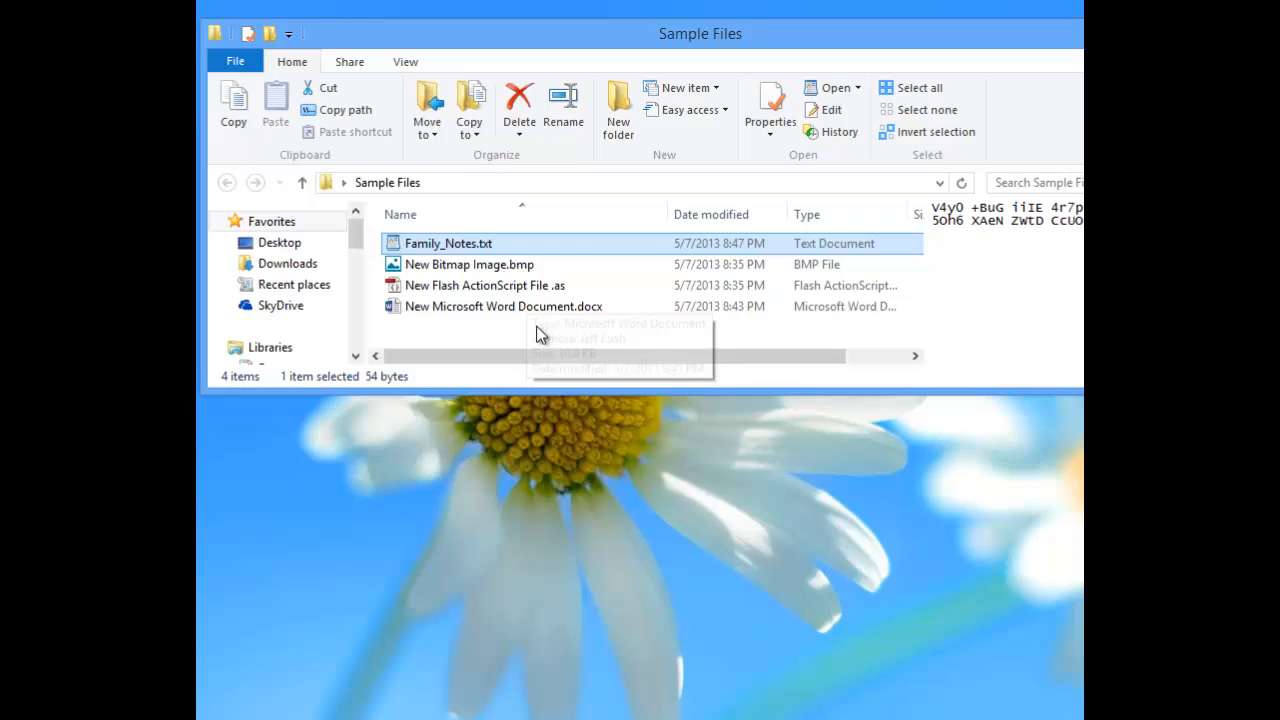
{"action": "mouse_move", "coordinate": [568, 314]}
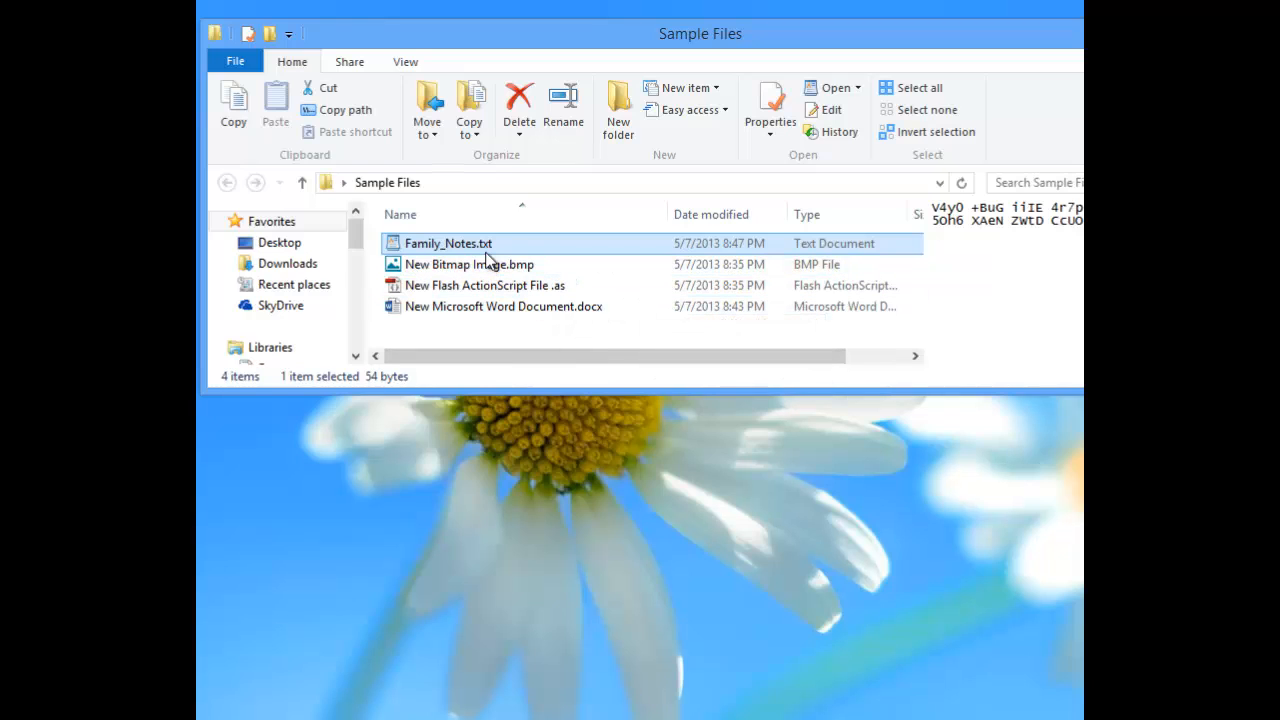
{"action": "mouse_move", "coordinate": [804, 364]}
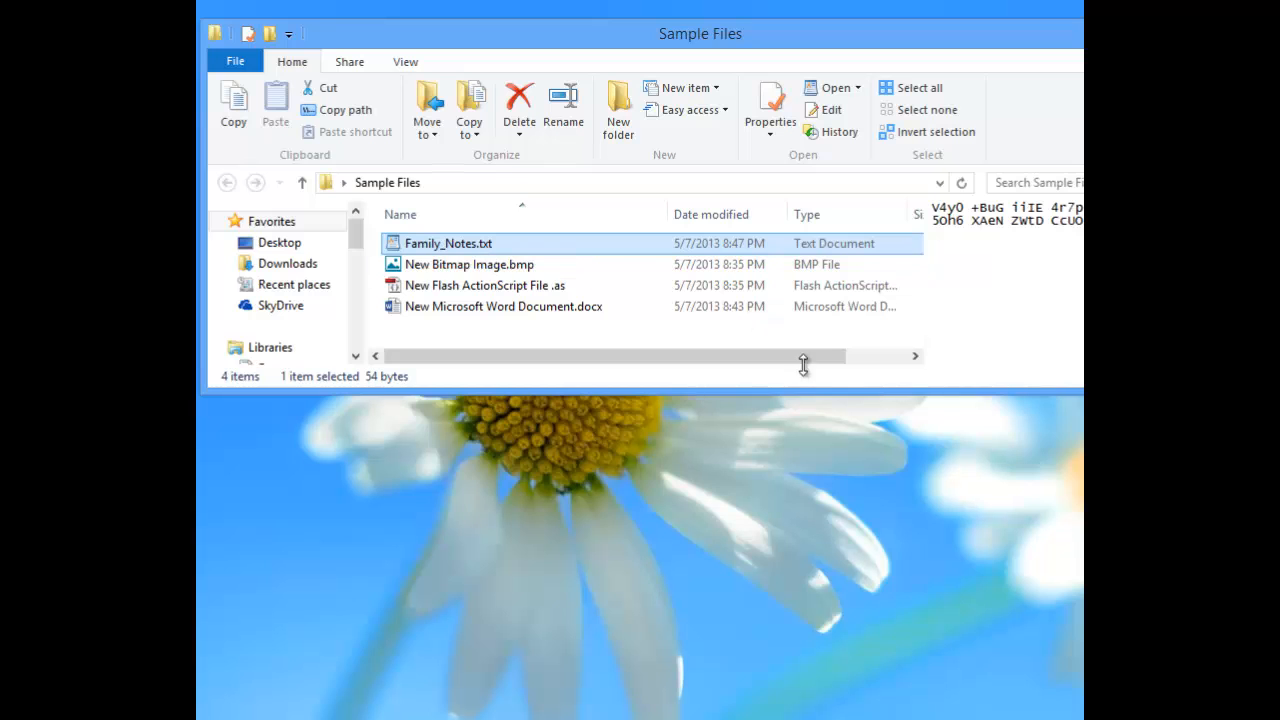